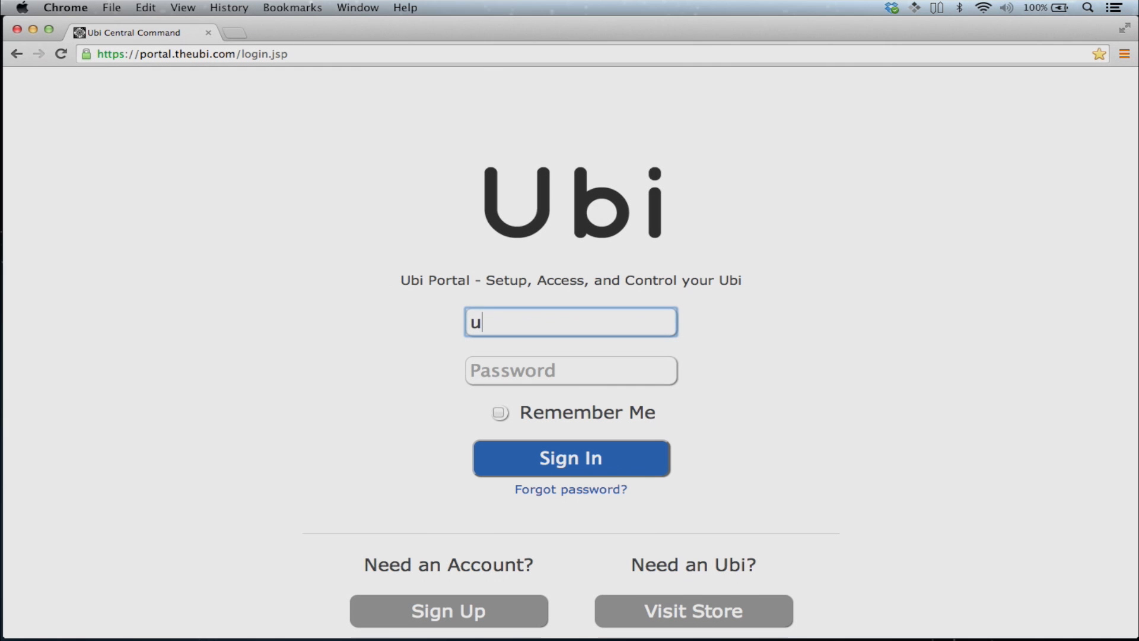
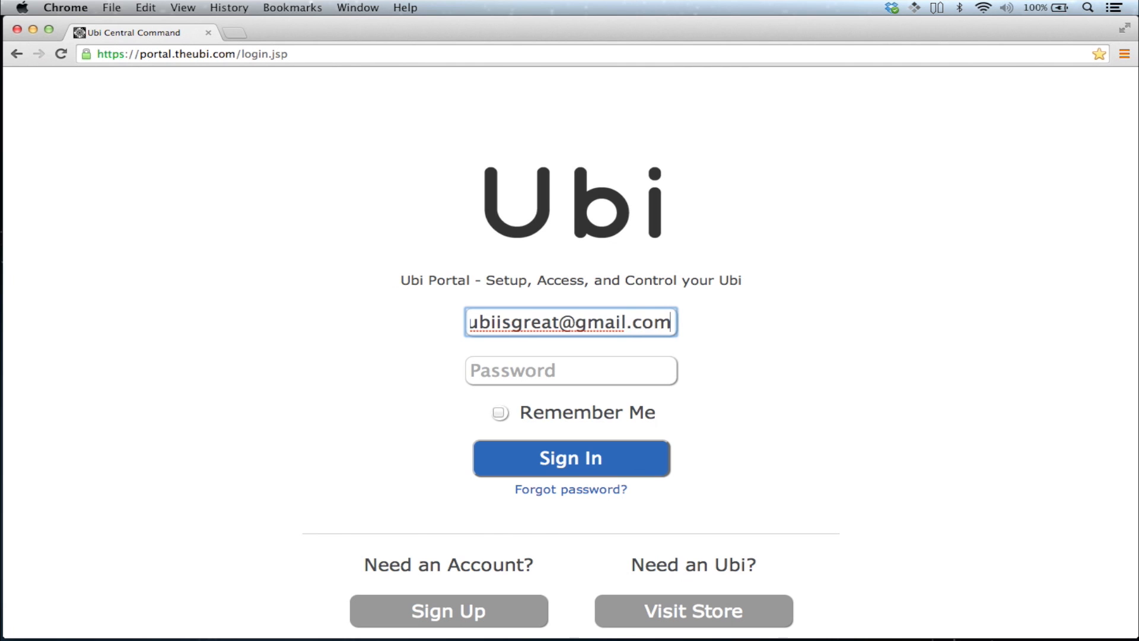
- Sign in with email and password and start adding a new device from the Devices page
{"action": "type", "text": "•••••"}
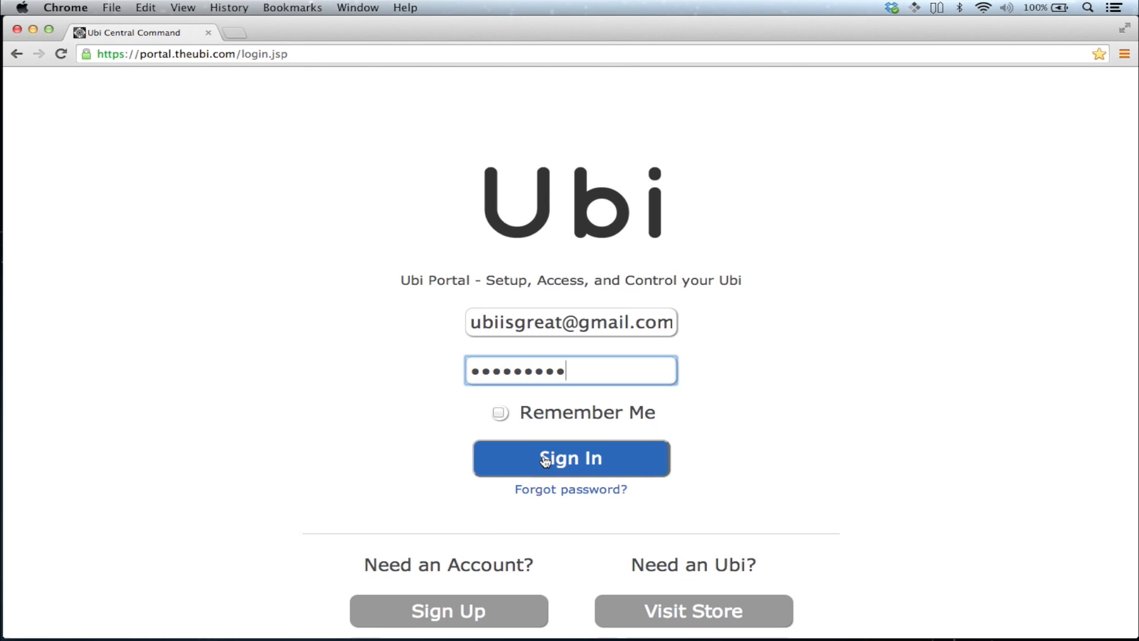
{"action": "left_click", "coordinate": [571, 458]}
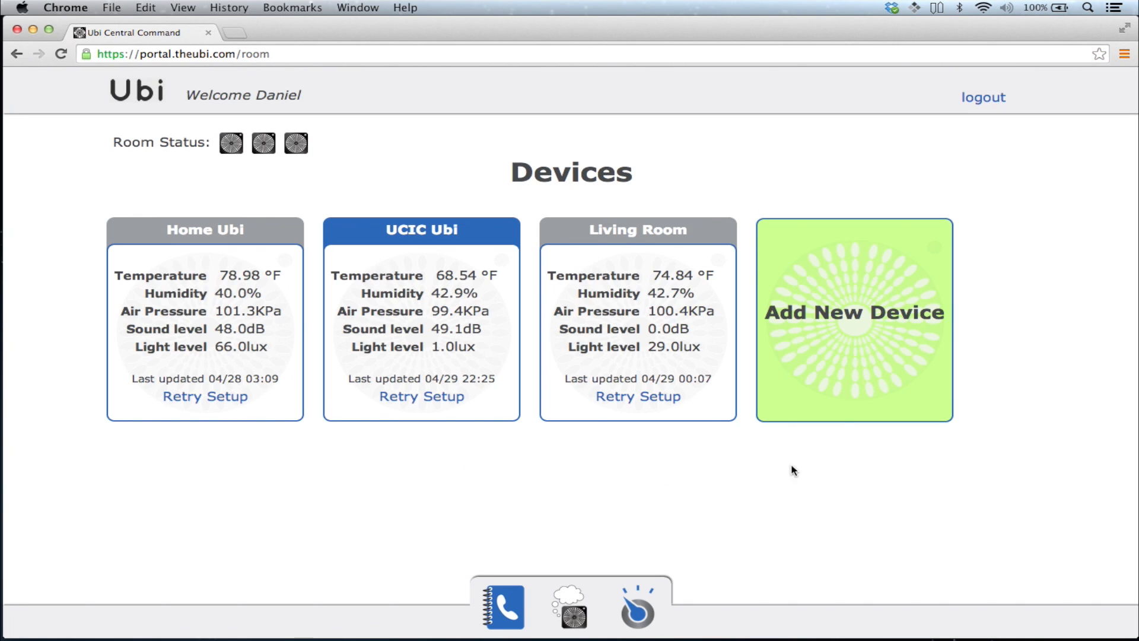
{"action": "left_click", "coordinate": [854, 313]}
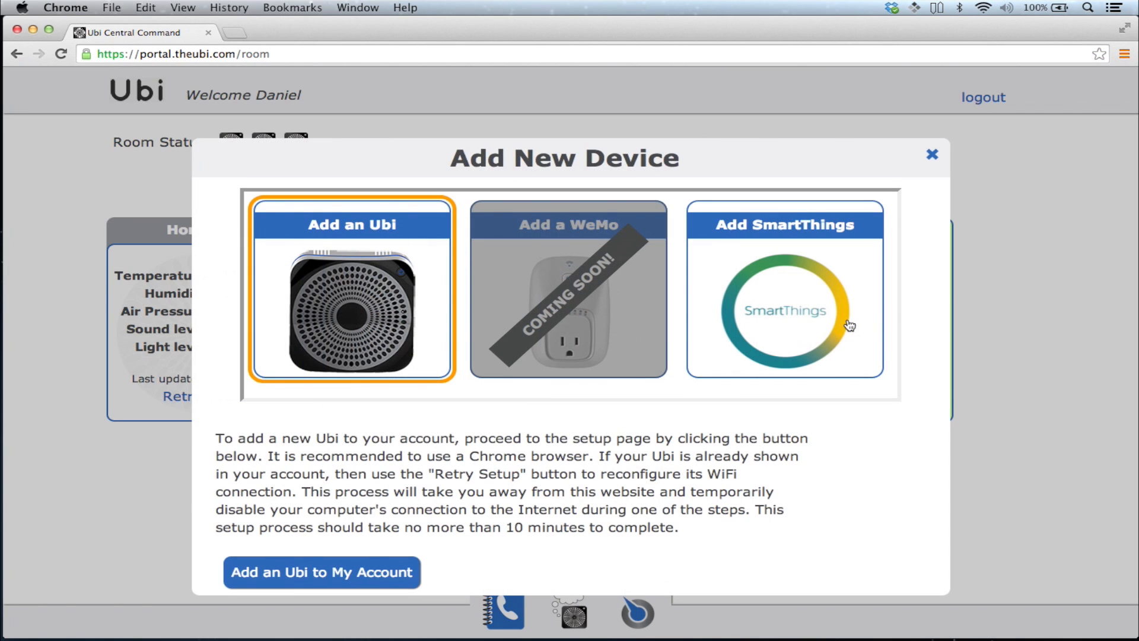
{"action": "mouse_move", "coordinate": [786, 289]}
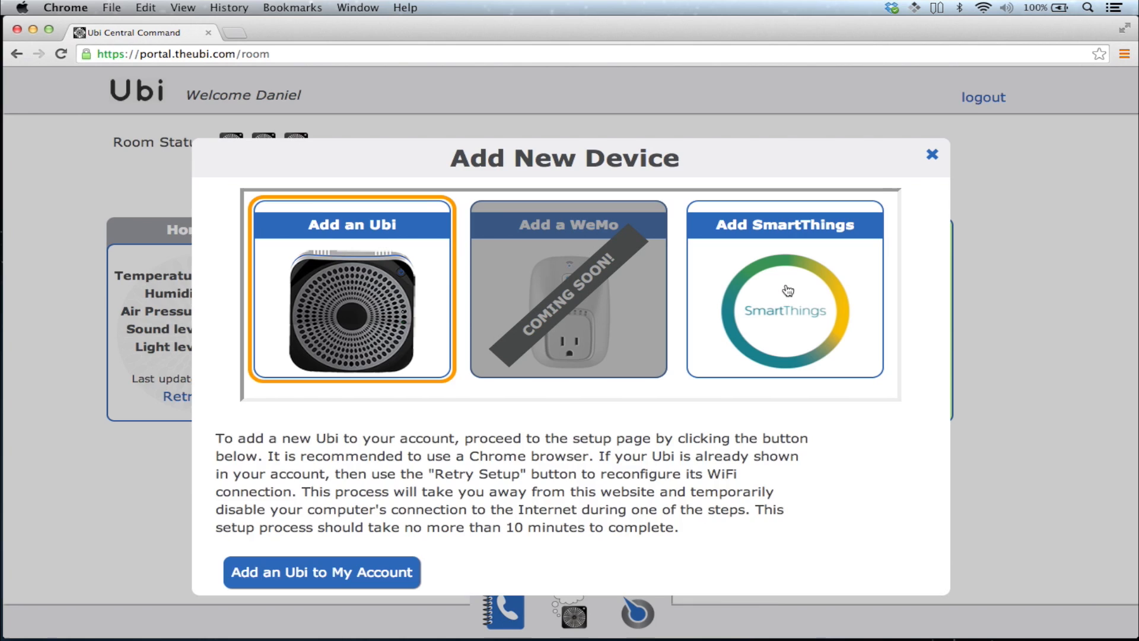
- Choose the SmartThings hub connection and log in with the SmartThings credentials
{"action": "left_click", "coordinate": [785, 310]}
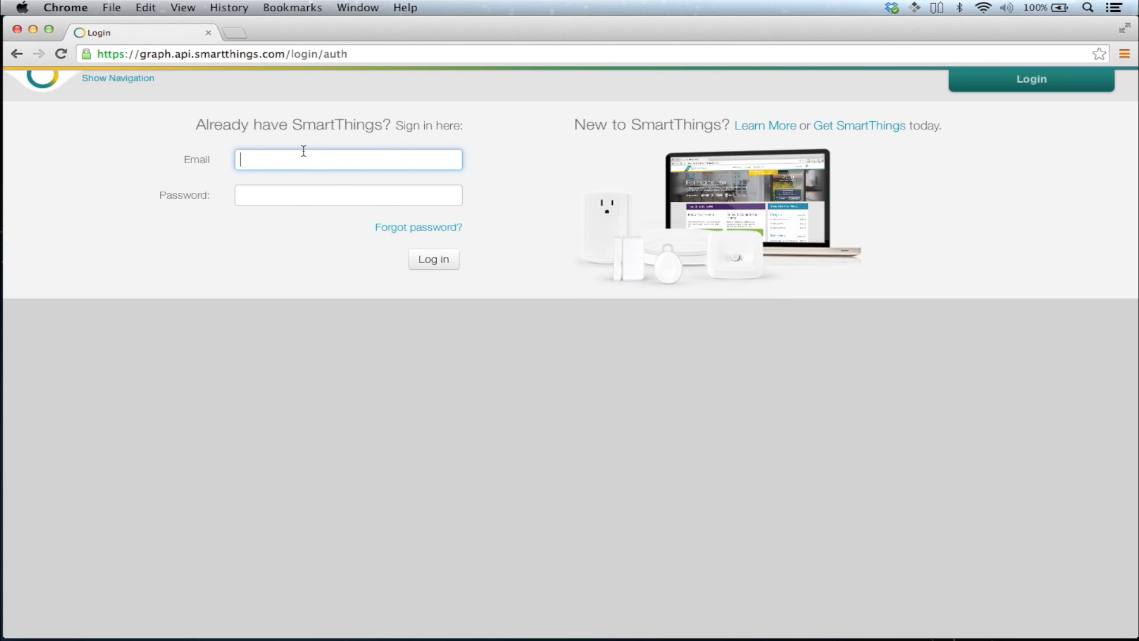
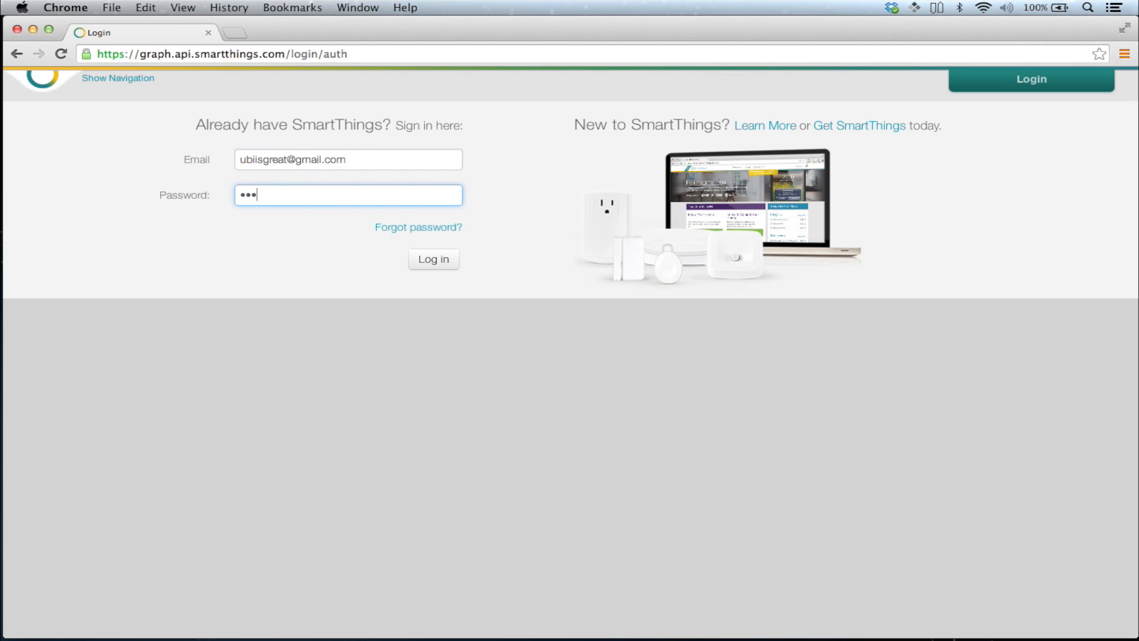
{"action": "left_click", "coordinate": [435, 258]}
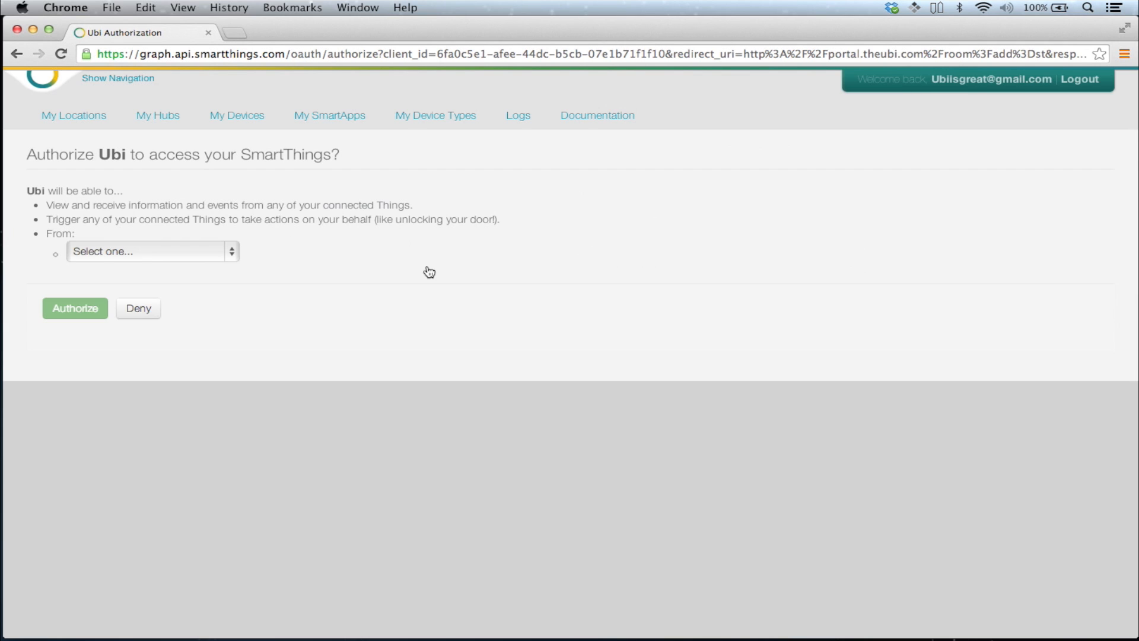
- Select the North York location, allow control of all listed devices and authorize Ubi
{"action": "left_click", "coordinate": [151, 252]}
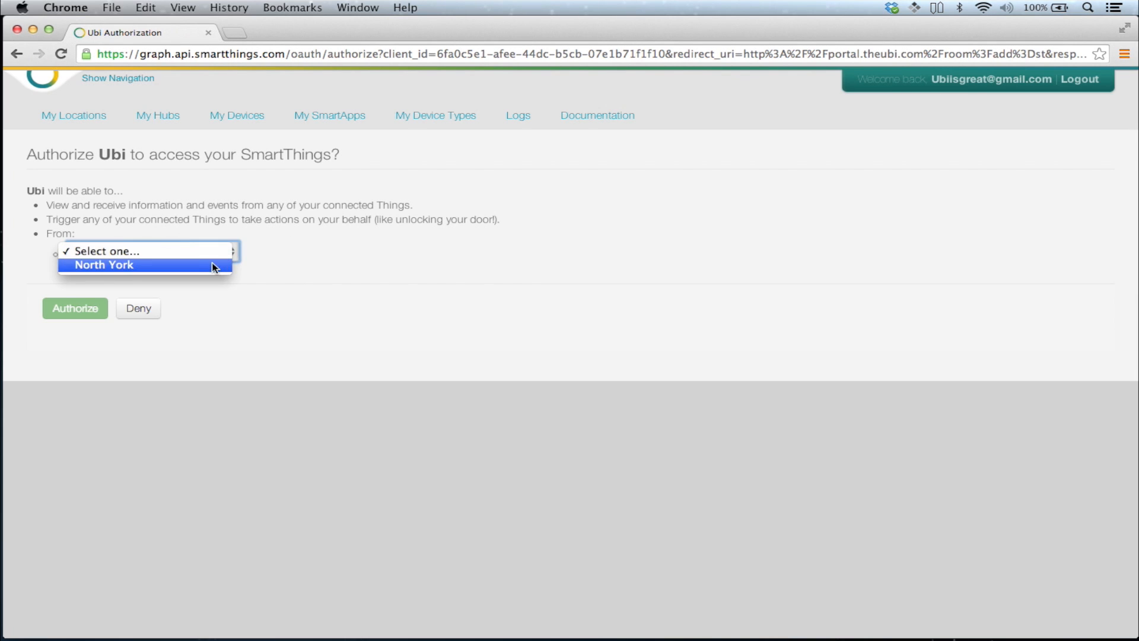
{"action": "left_click", "coordinate": [105, 264]}
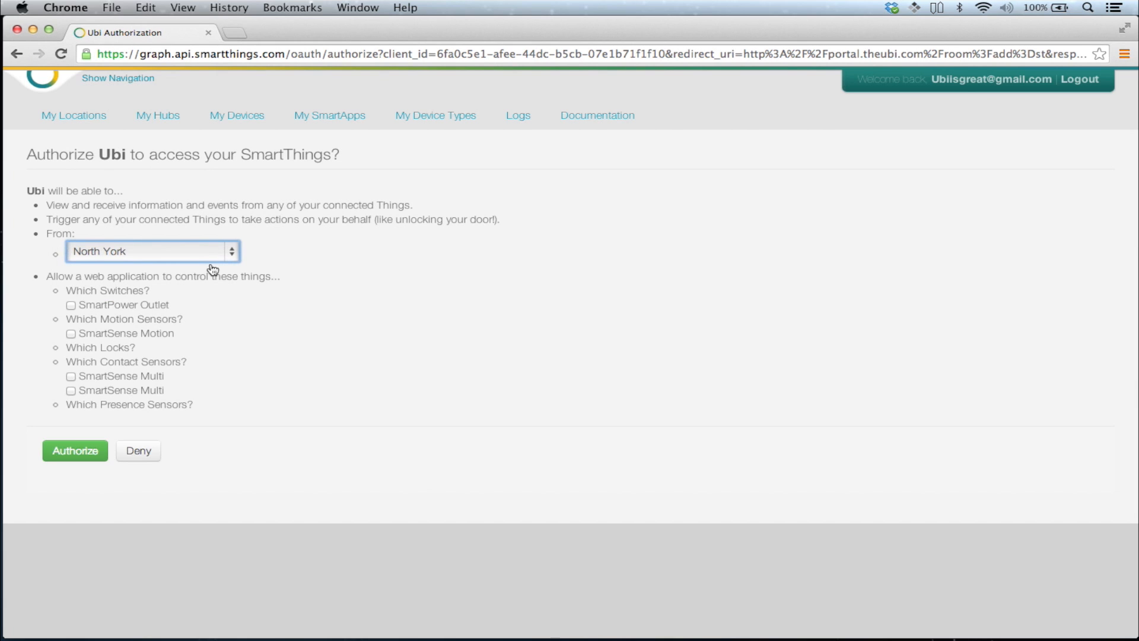
{"action": "left_click", "coordinate": [71, 305]}
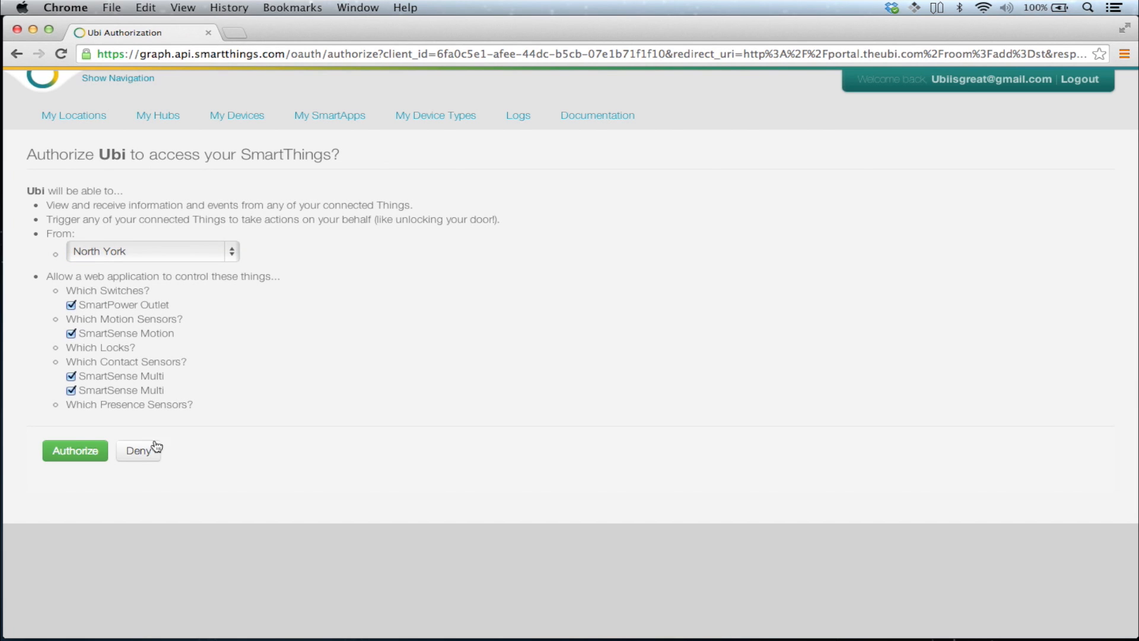
{"action": "left_click", "coordinate": [74, 450]}
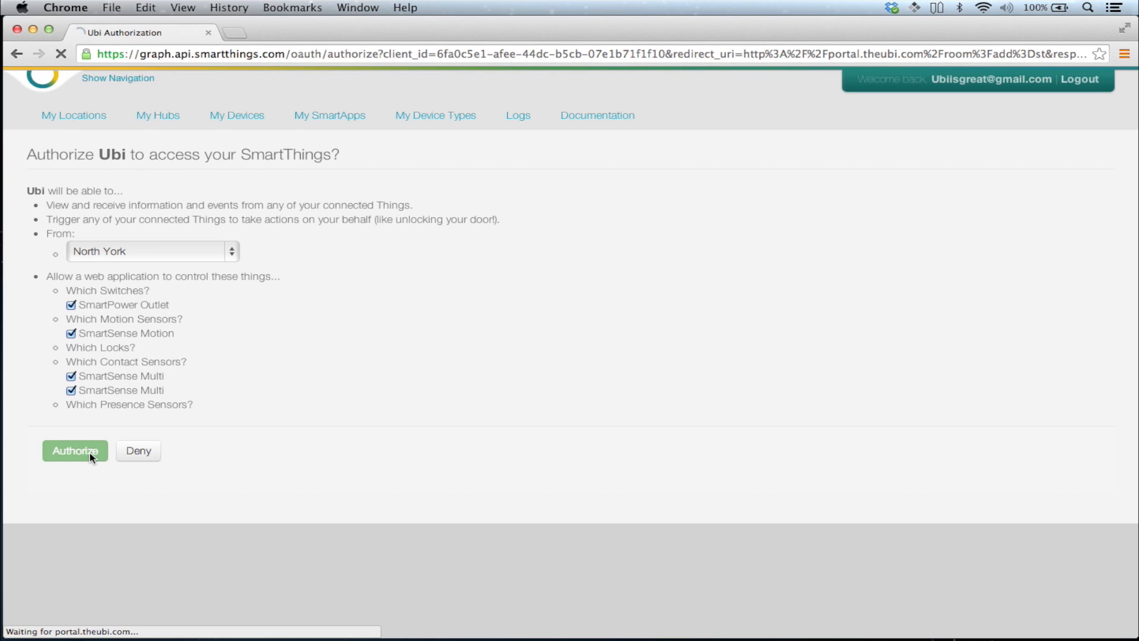
- Mark the SmartSense Motion and SmartPower Outlet for import and add them to the account
{"action": "left_click", "coordinate": [74, 451]}
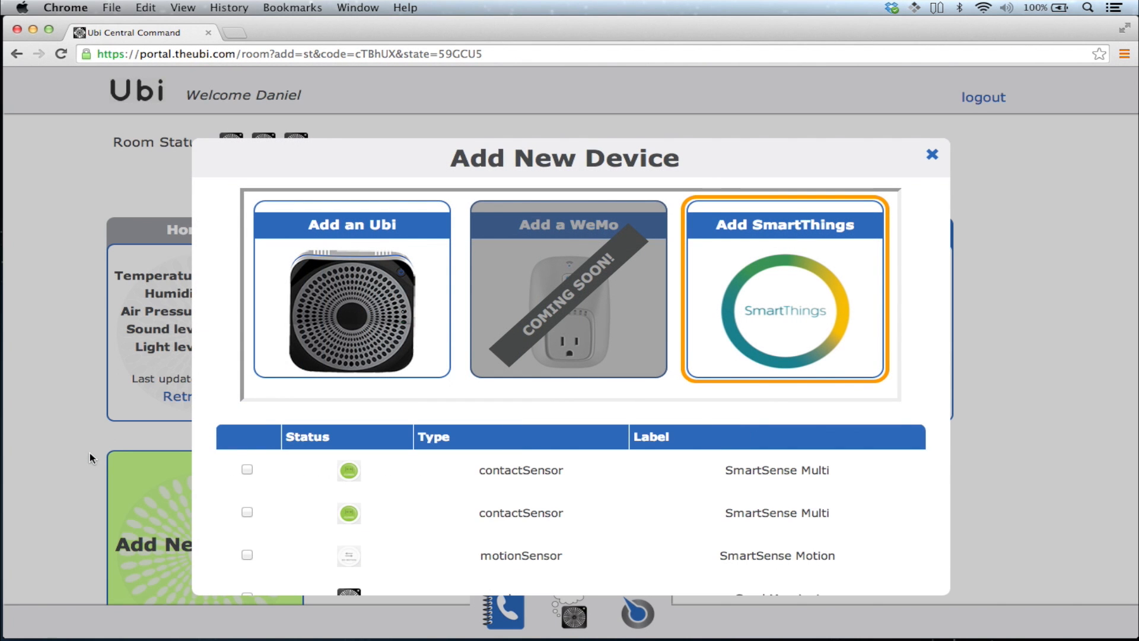
{"action": "scroll", "scroll_direction": "down", "scroll_amount": 3}
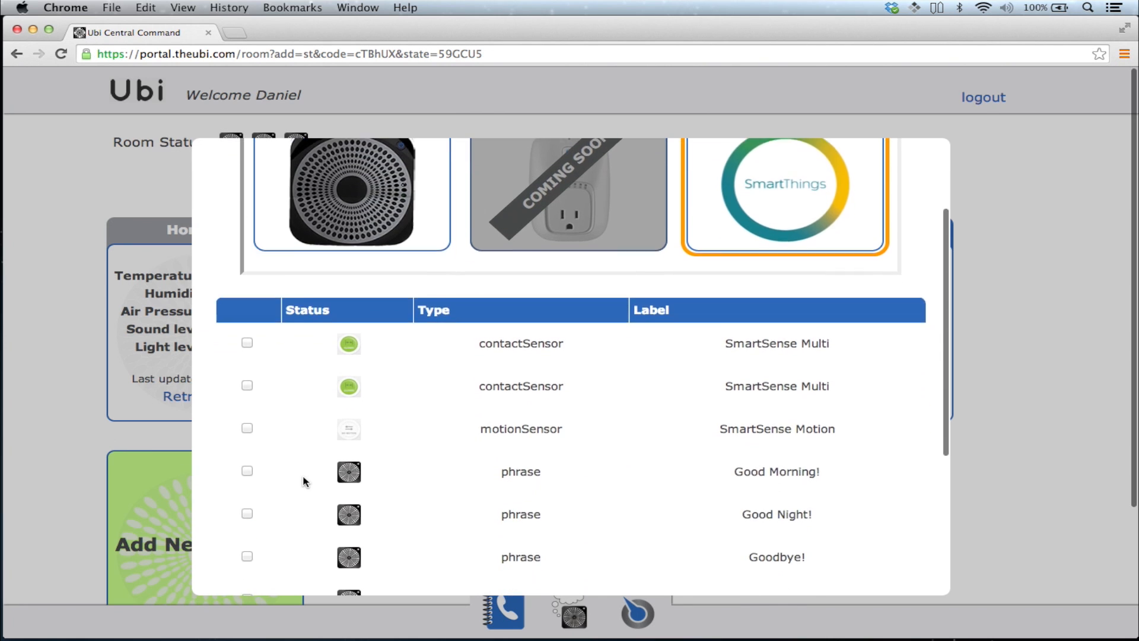
{"action": "scroll", "scroll_direction": "down", "scroll_amount": 3}
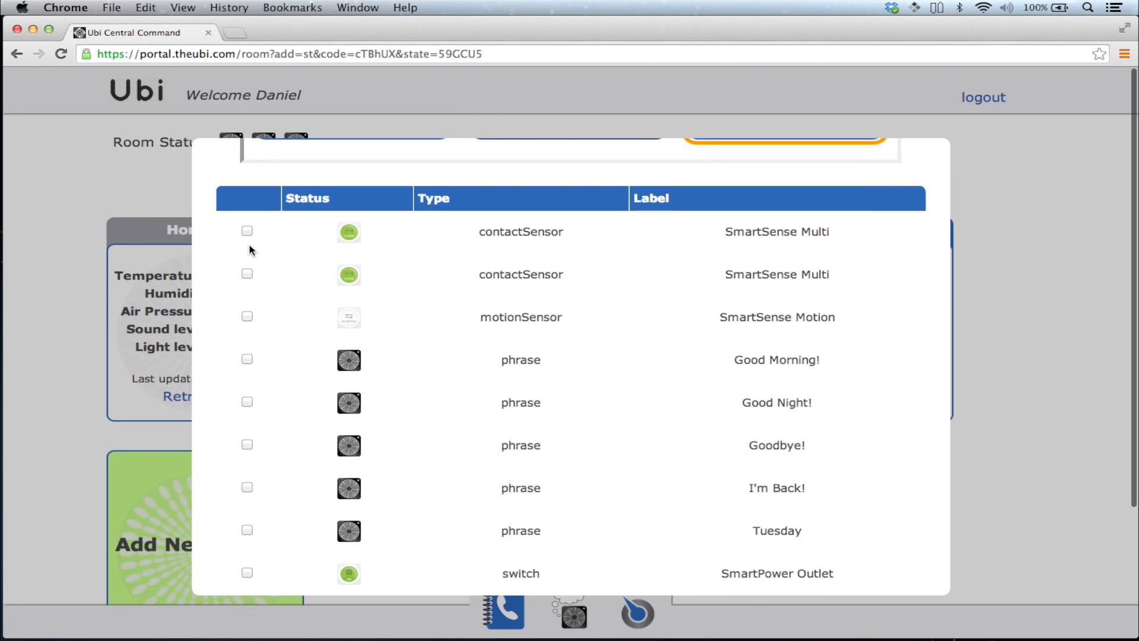
{"action": "left_click", "coordinate": [247, 231]}
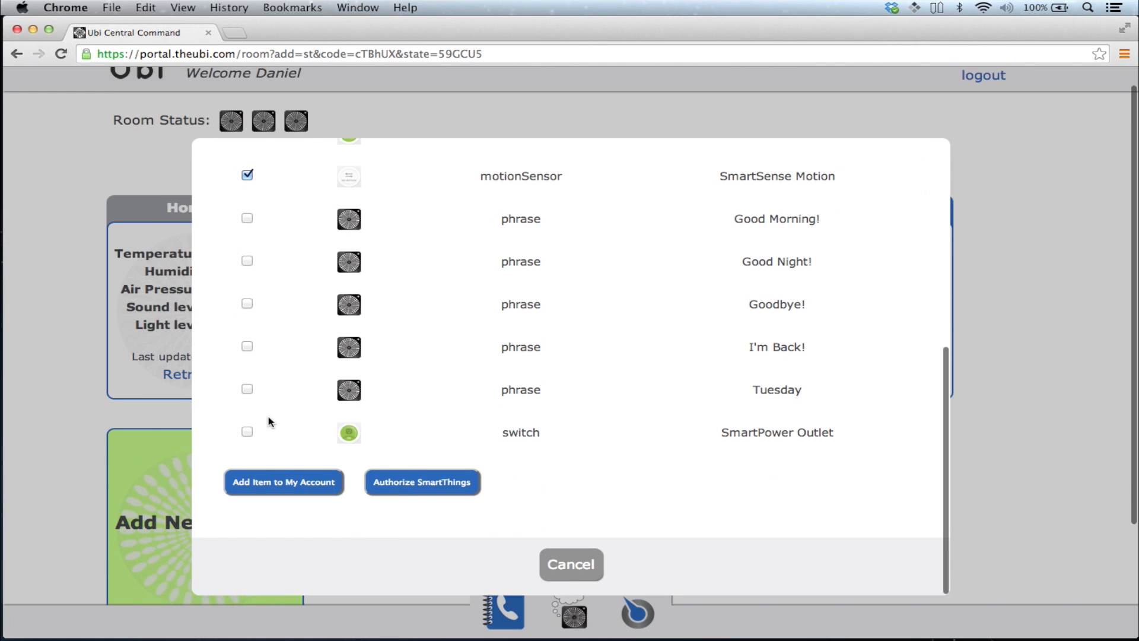
{"action": "left_click", "coordinate": [246, 432]}
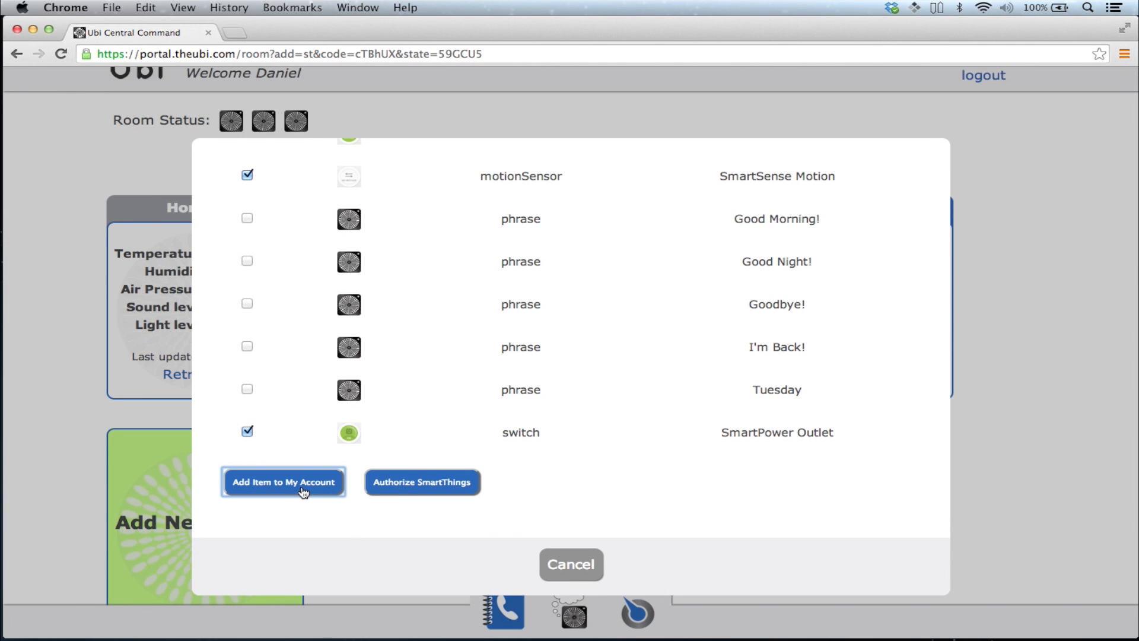
{"action": "left_click", "coordinate": [282, 482]}
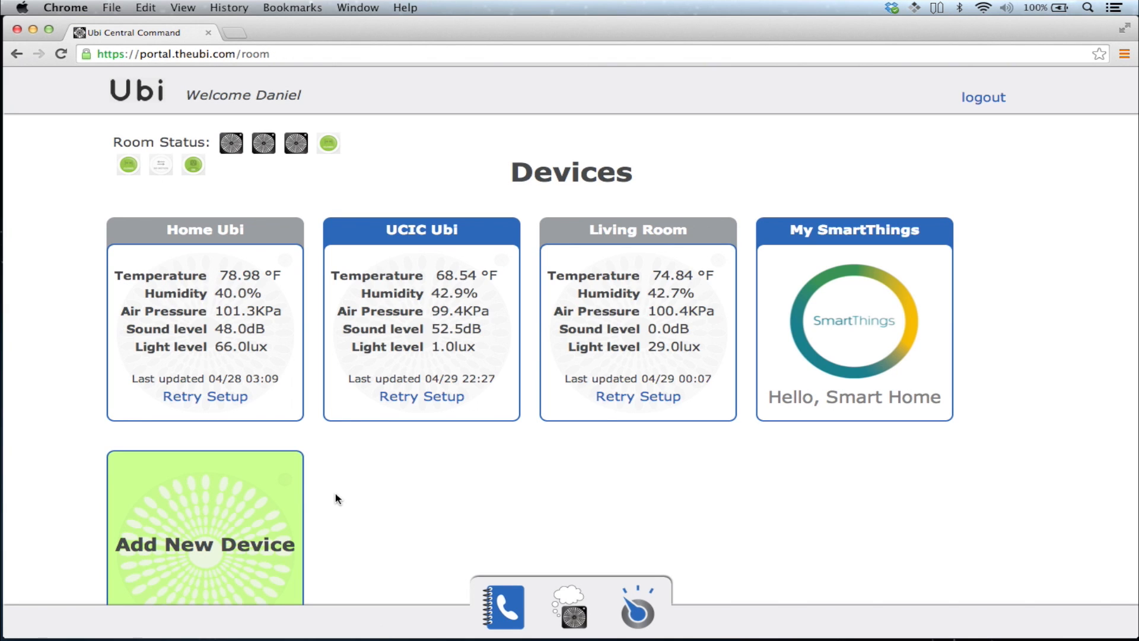
- Revisit Add New Device, then scroll to the Home Ubi page showing readings and custom behaviors
{"action": "scroll", "scroll_direction": "down", "scroll_amount": 3}
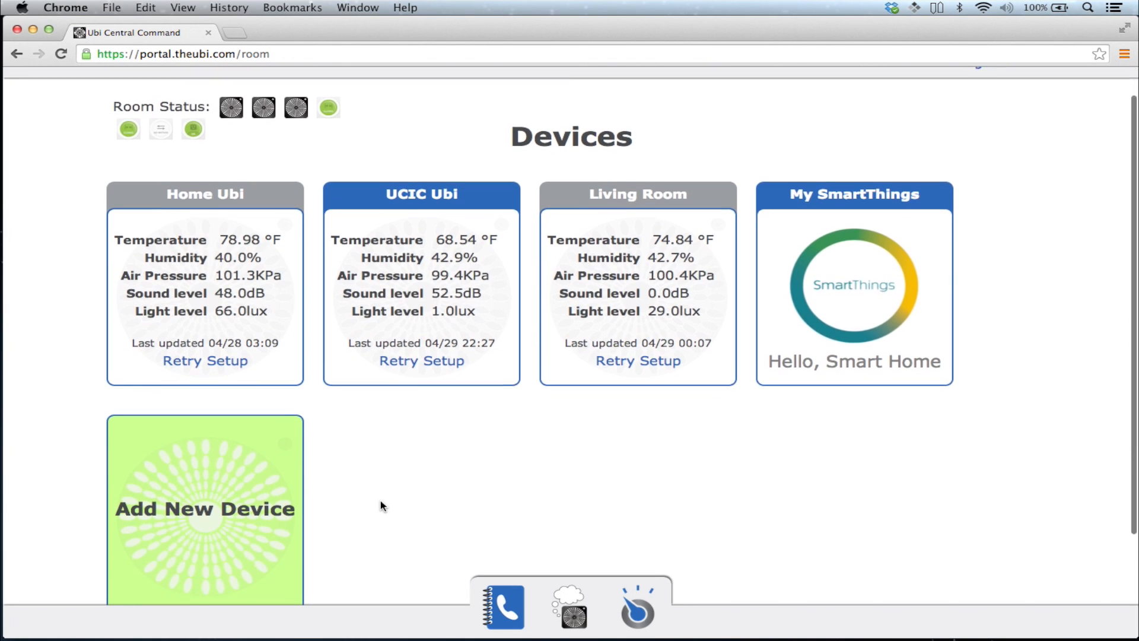
{"action": "left_click", "coordinate": [204, 508]}
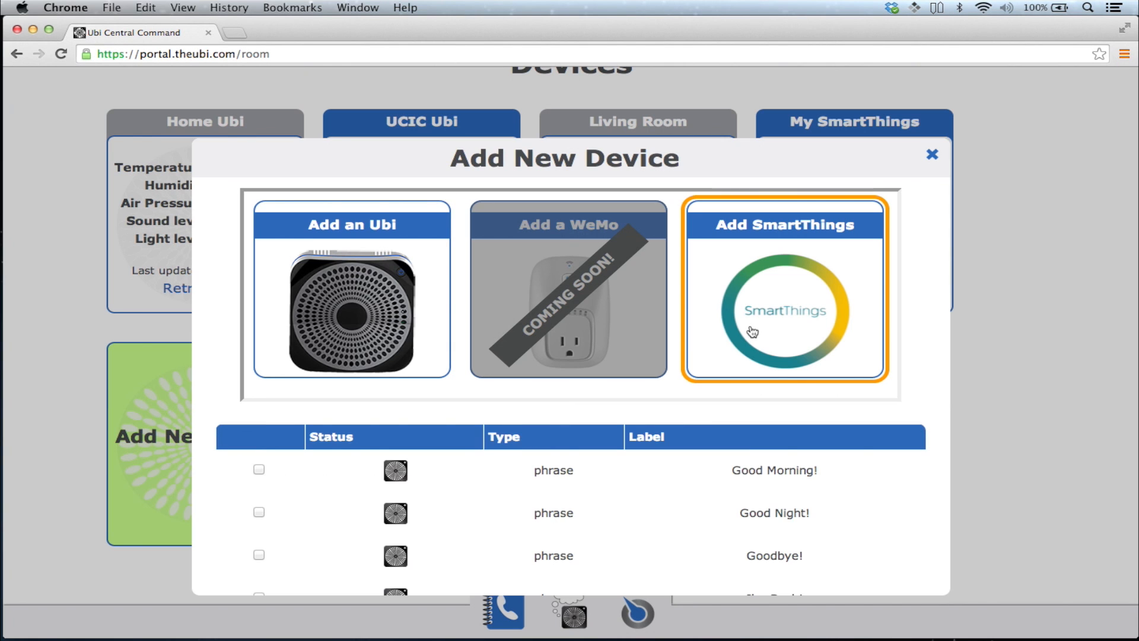
{"action": "scroll", "scroll_direction": "down", "scroll_amount": 3}
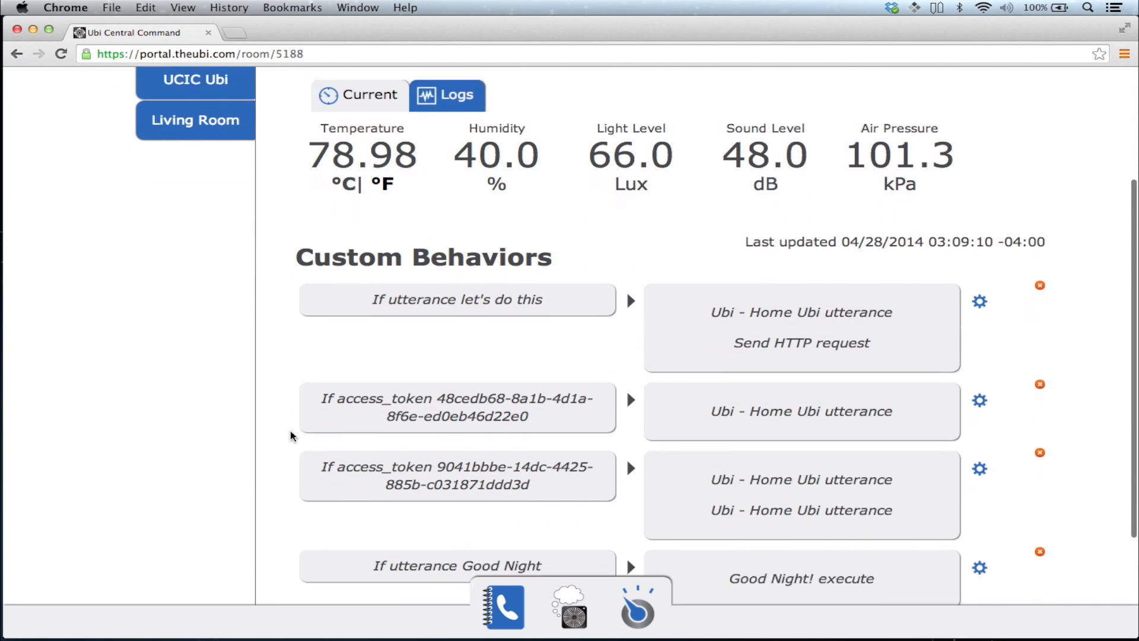
- Start a behavior triggered by Home Ubi hearing the utterance 'Lights On'
{"action": "left_click", "coordinate": [349, 562]}
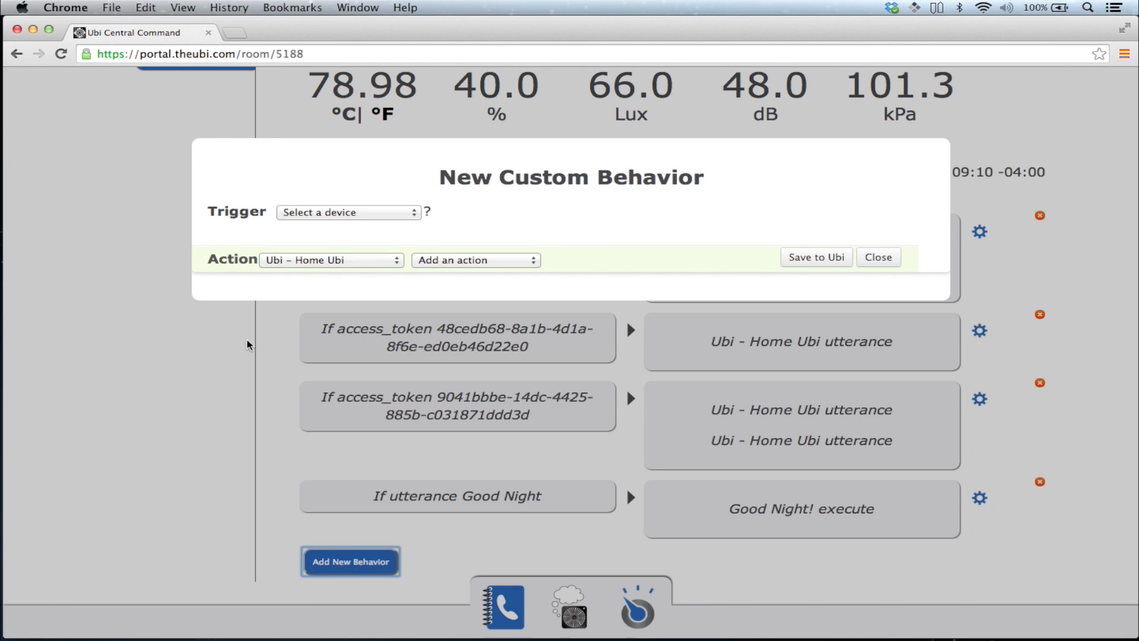
{"action": "left_click", "coordinate": [346, 212]}
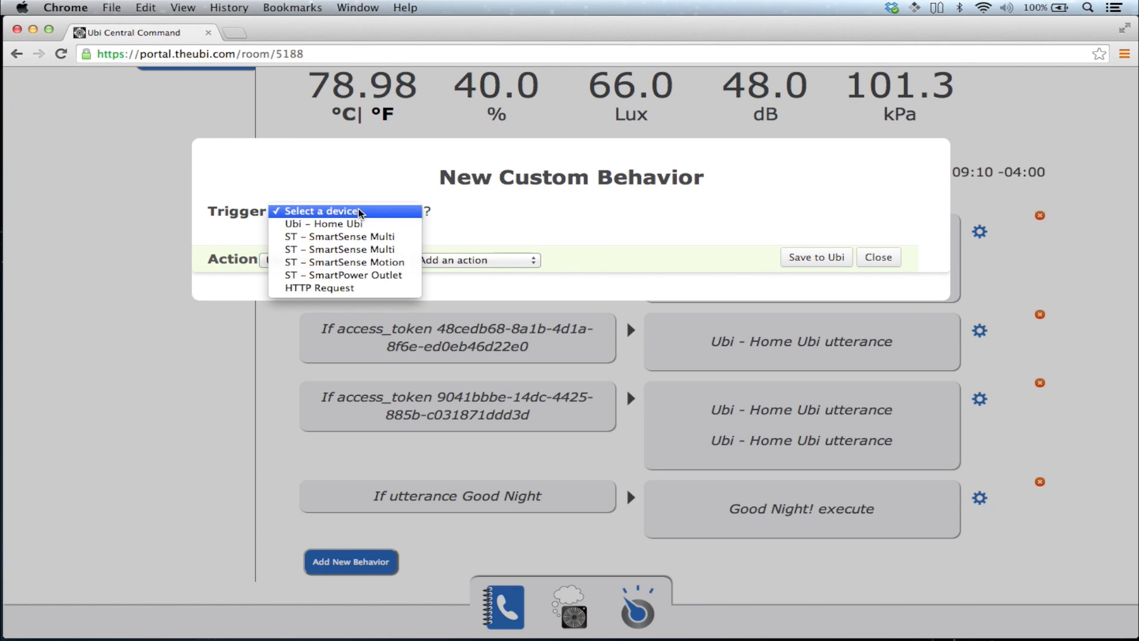
{"action": "left_click", "coordinate": [321, 223]}
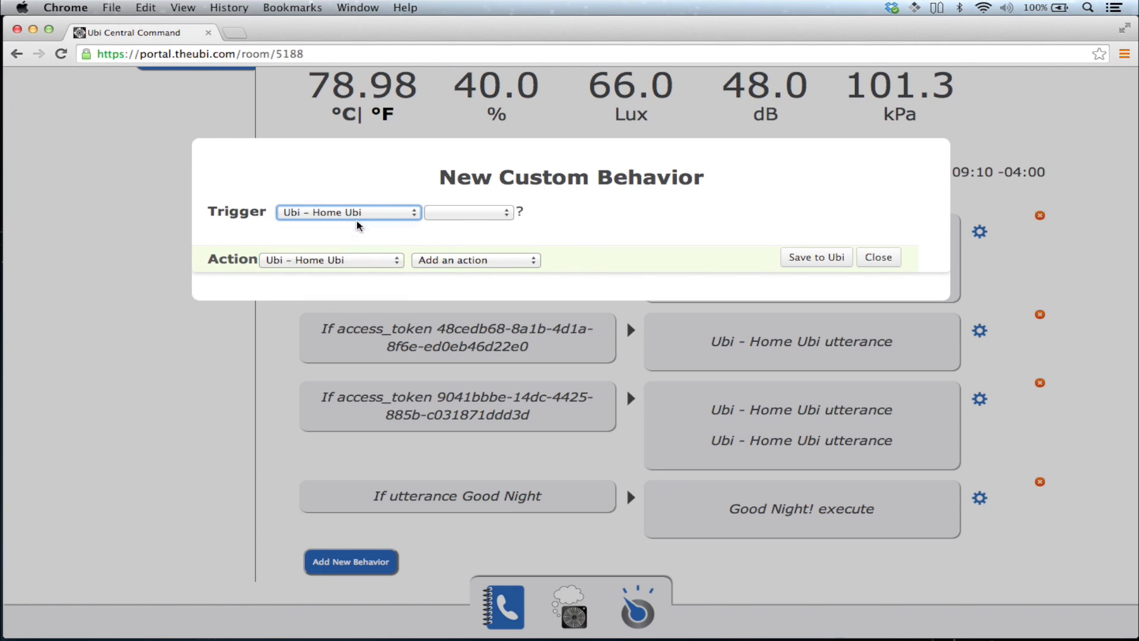
{"action": "left_click", "coordinate": [468, 213]}
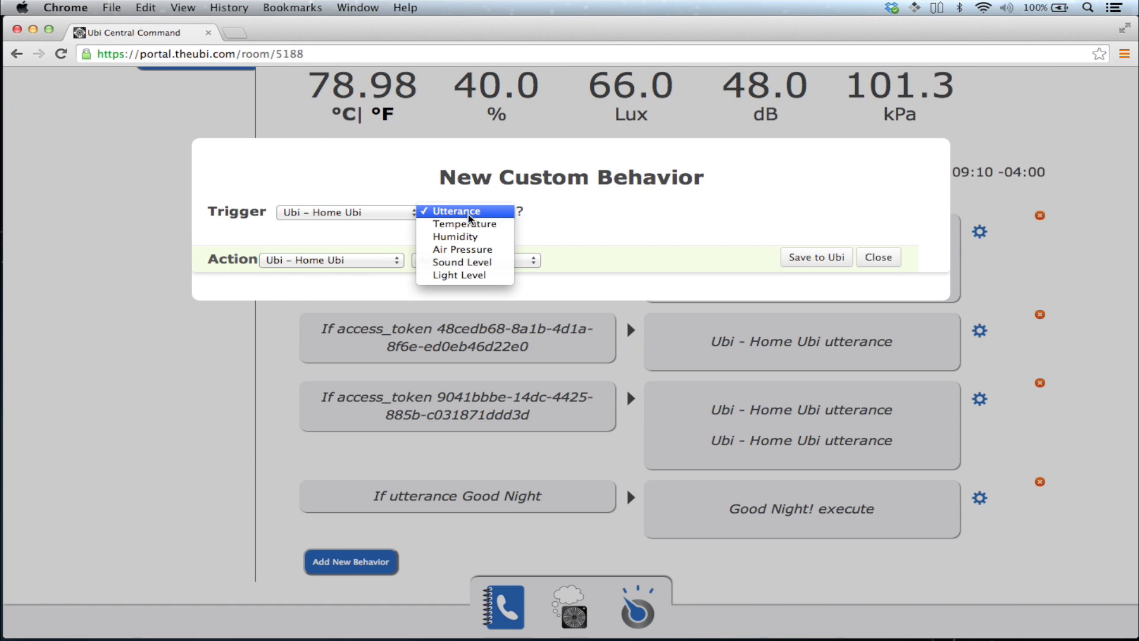
{"action": "left_click", "coordinate": [456, 211]}
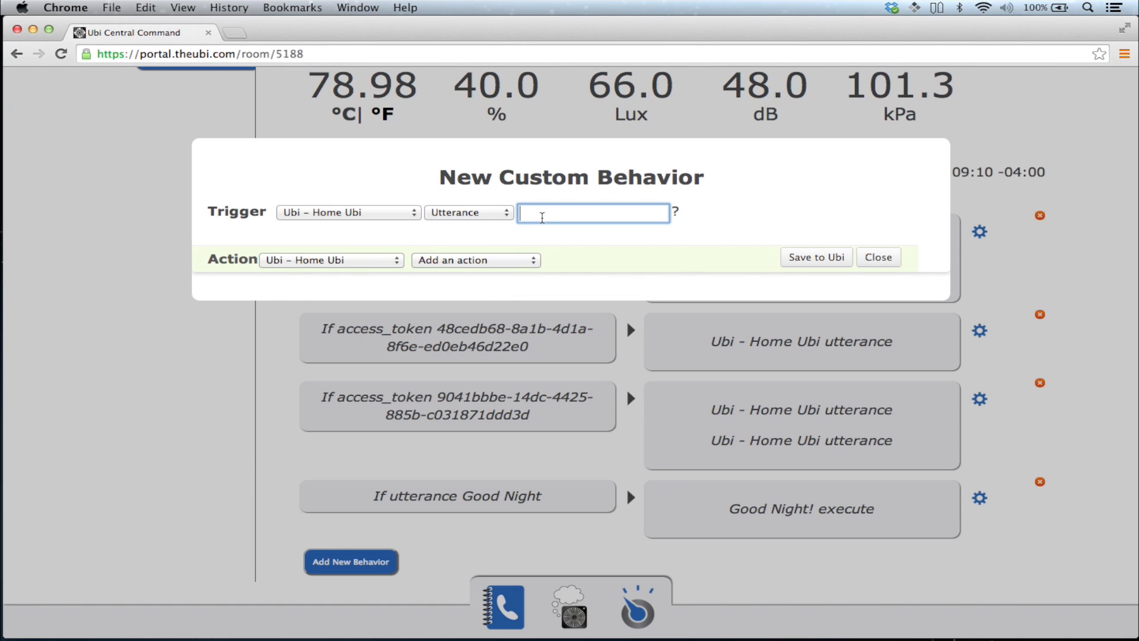
{"action": "type", "text": "Lights O"}
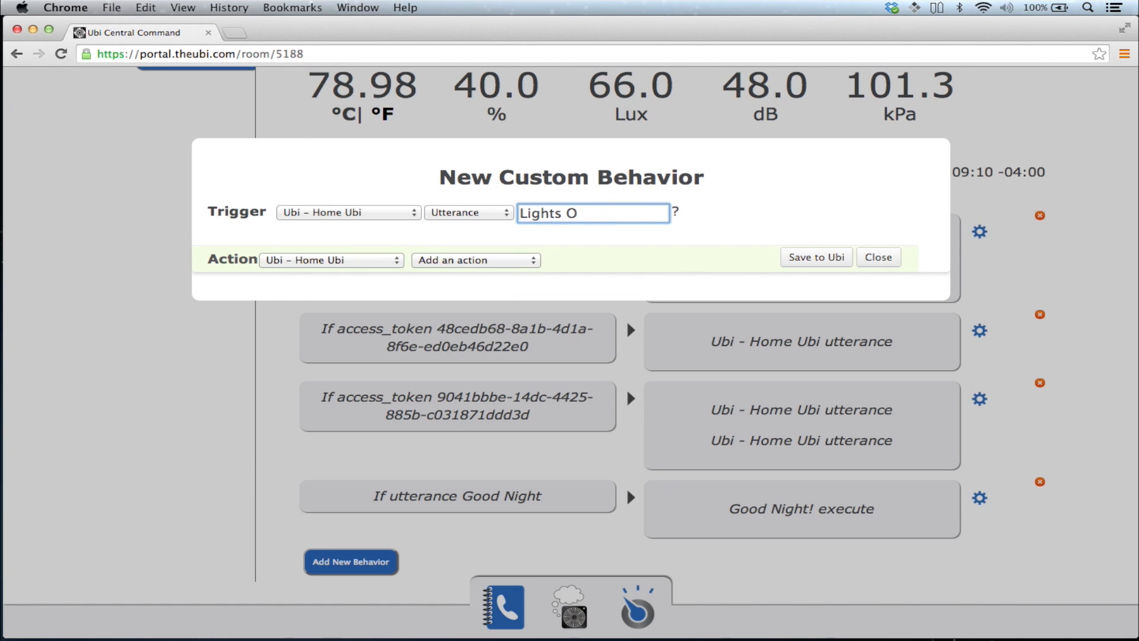
- Make the SmartPower Outlet the action, save Lights On, and build Lights Off with a voice announcement
{"action": "left_click", "coordinate": [330, 260]}
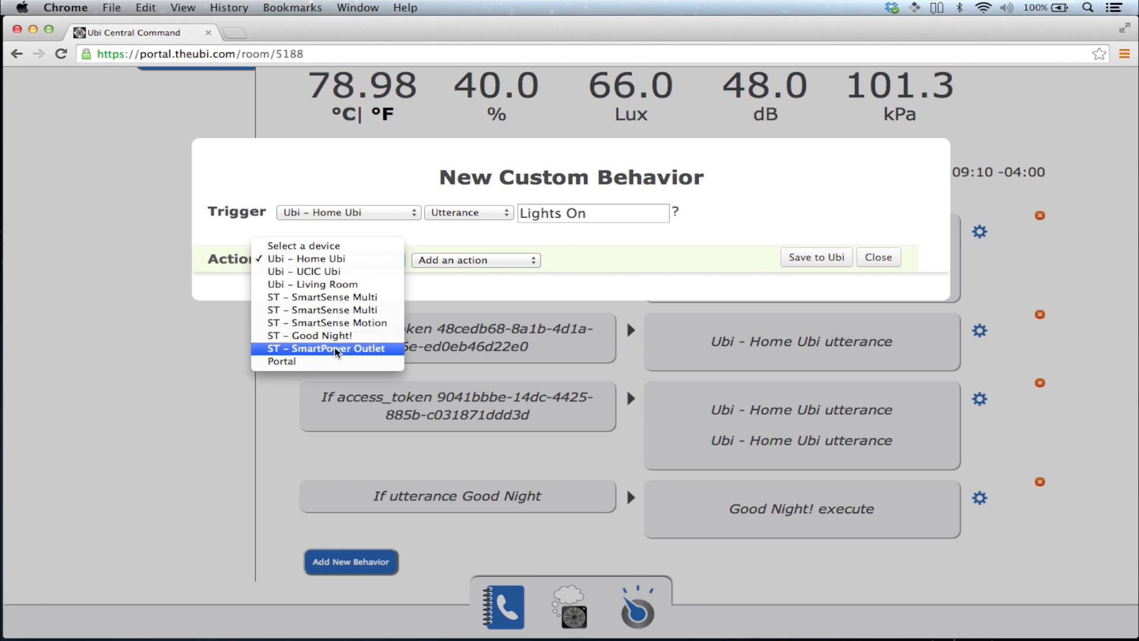
{"action": "left_click", "coordinate": [326, 349]}
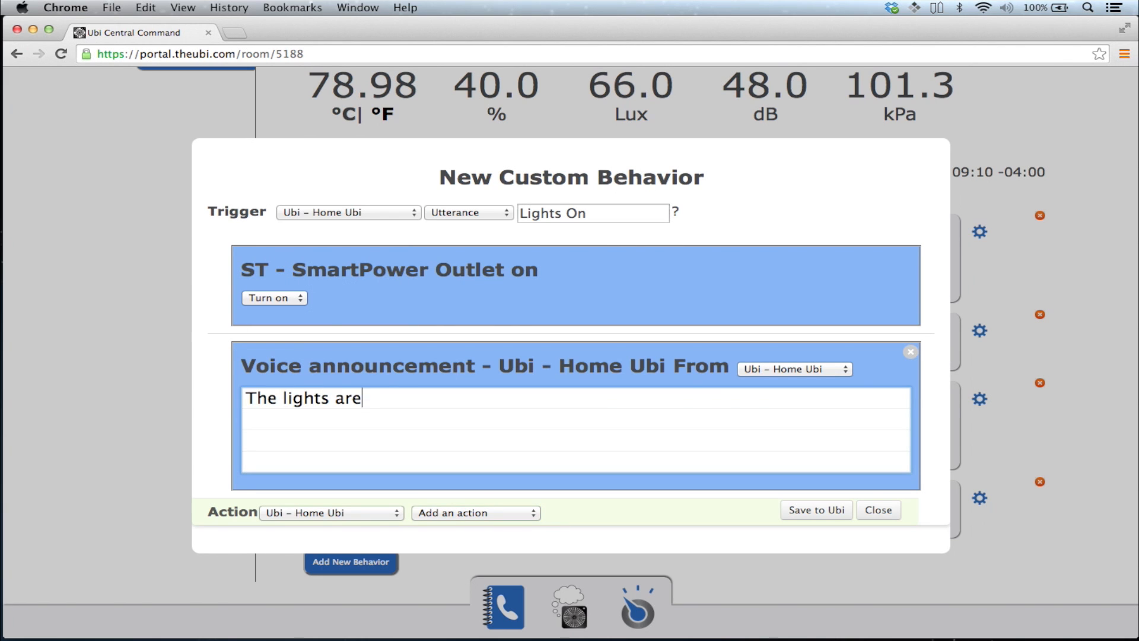
{"action": "left_click", "coordinate": [347, 213]}
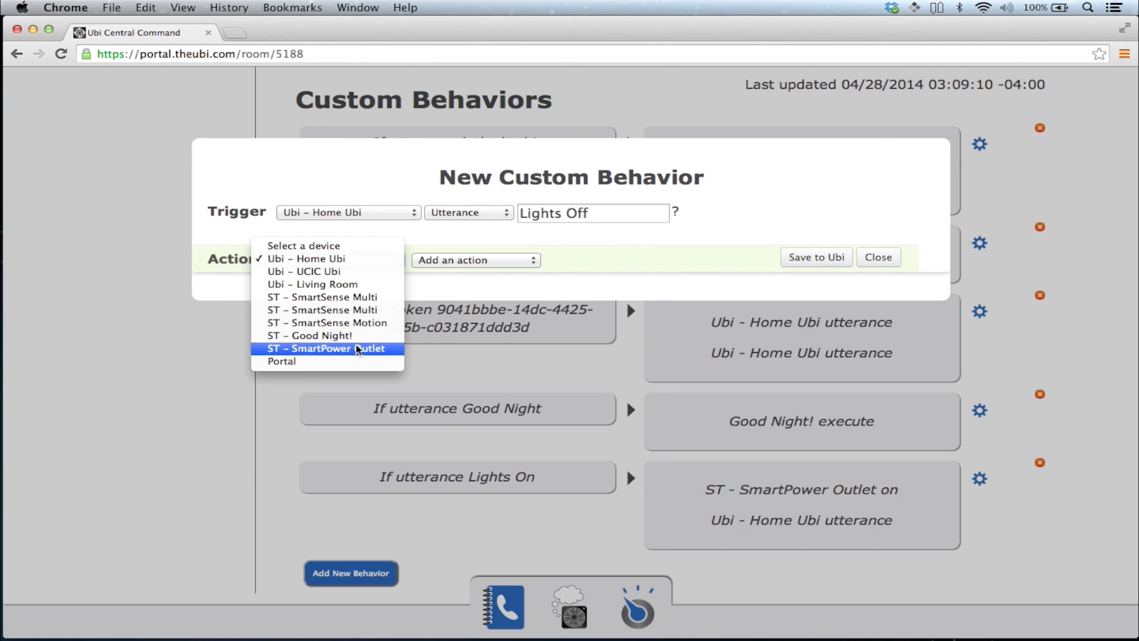
{"action": "left_click", "coordinate": [327, 349]}
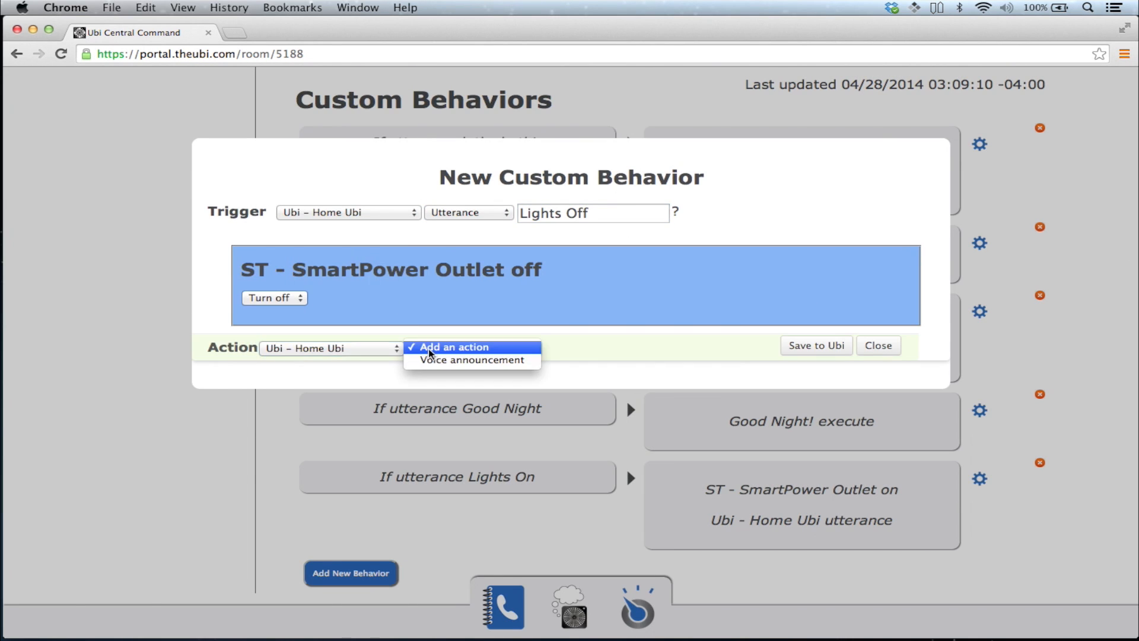
{"action": "left_click", "coordinate": [472, 361]}
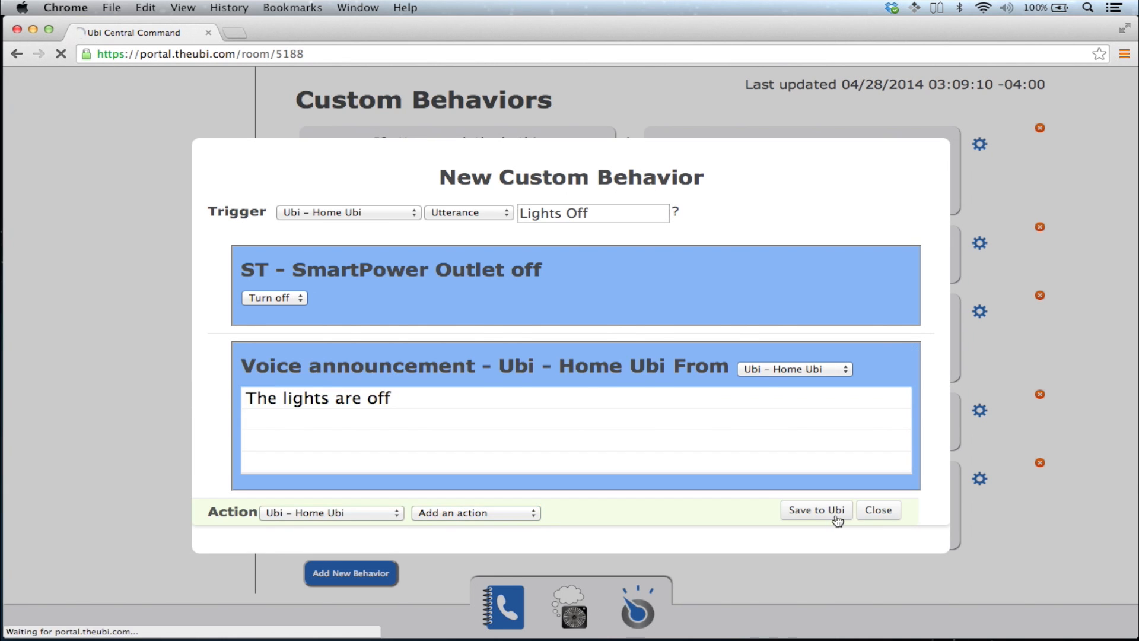
- Start a behavior triggered by SmartSense Multi opening that announces 'The garage door is open'
{"action": "left_click", "coordinate": [817, 510]}
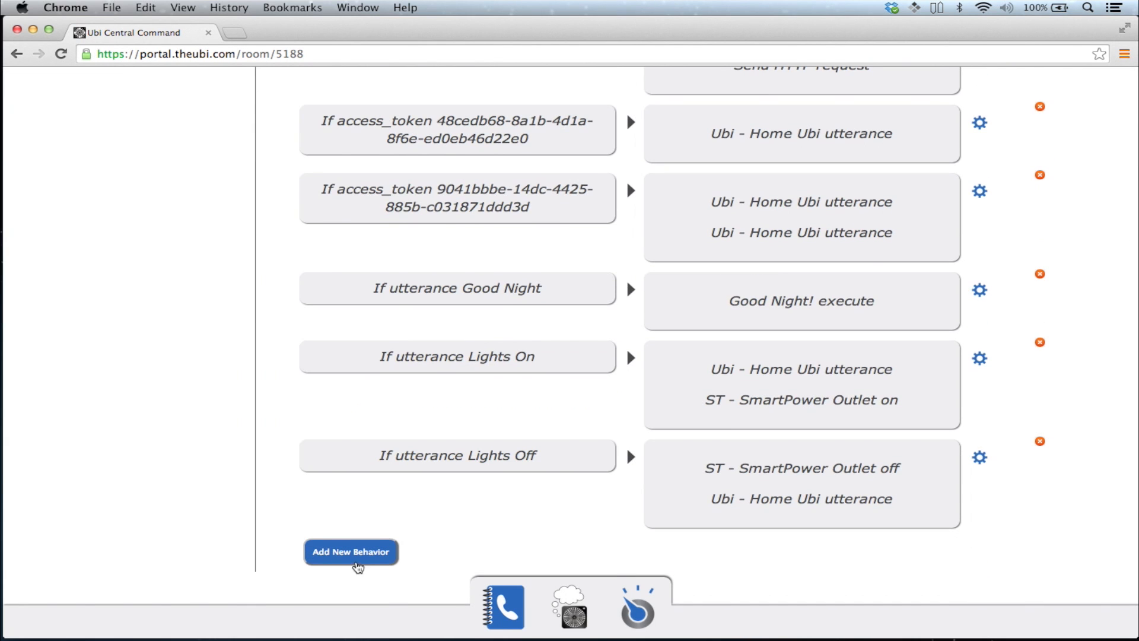
{"action": "left_click", "coordinate": [351, 552]}
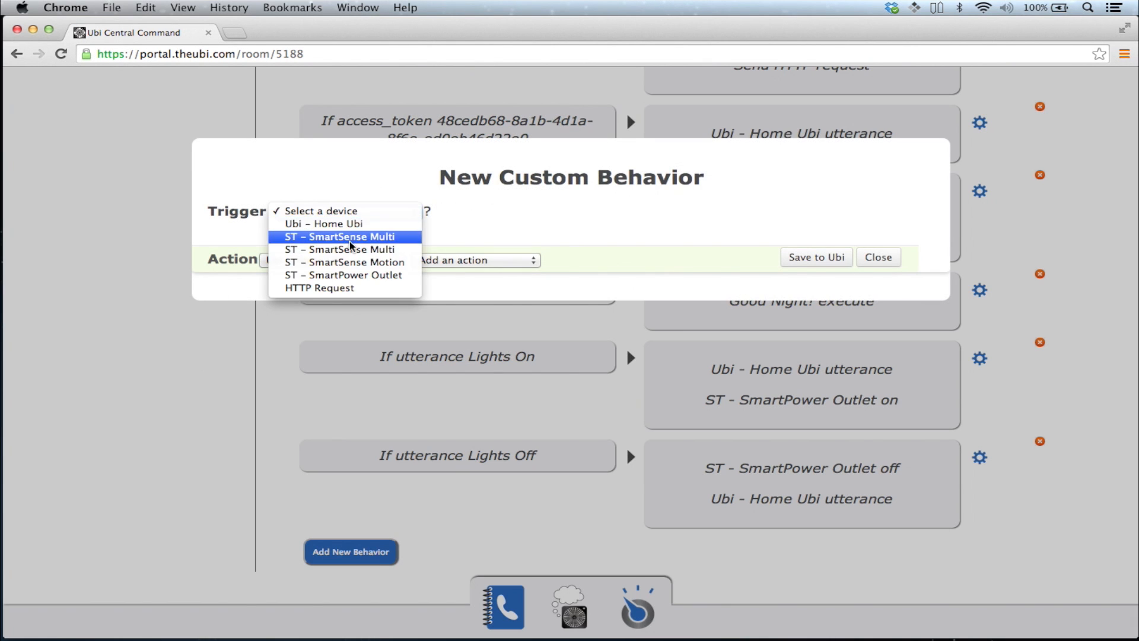
{"action": "left_click", "coordinate": [339, 236]}
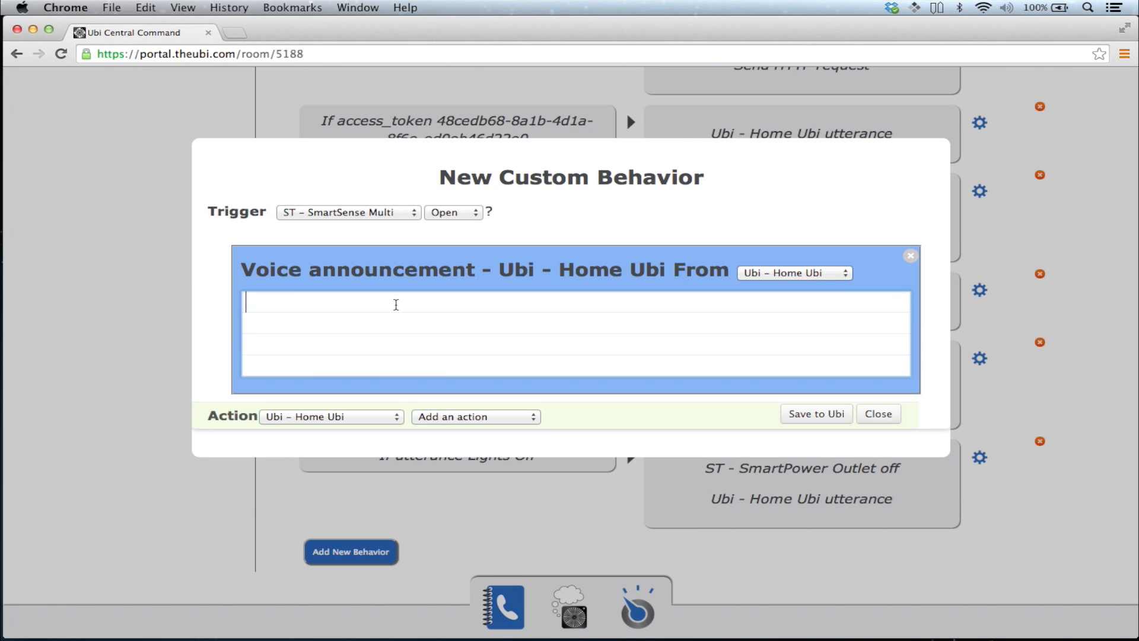
{"action": "type", "text": "The garage door is open"}
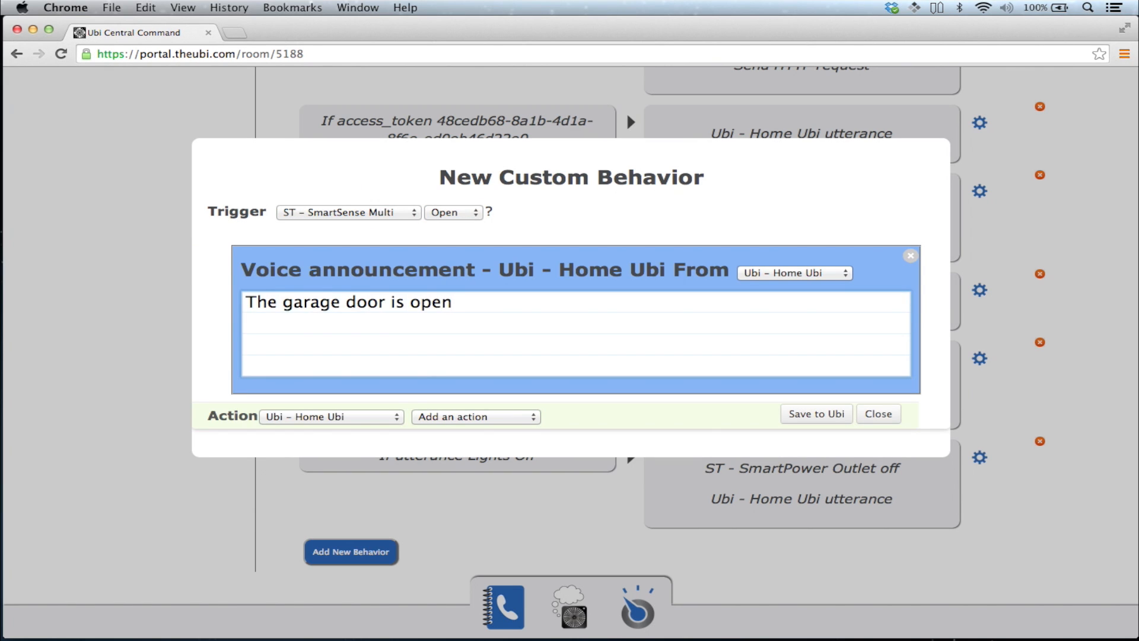